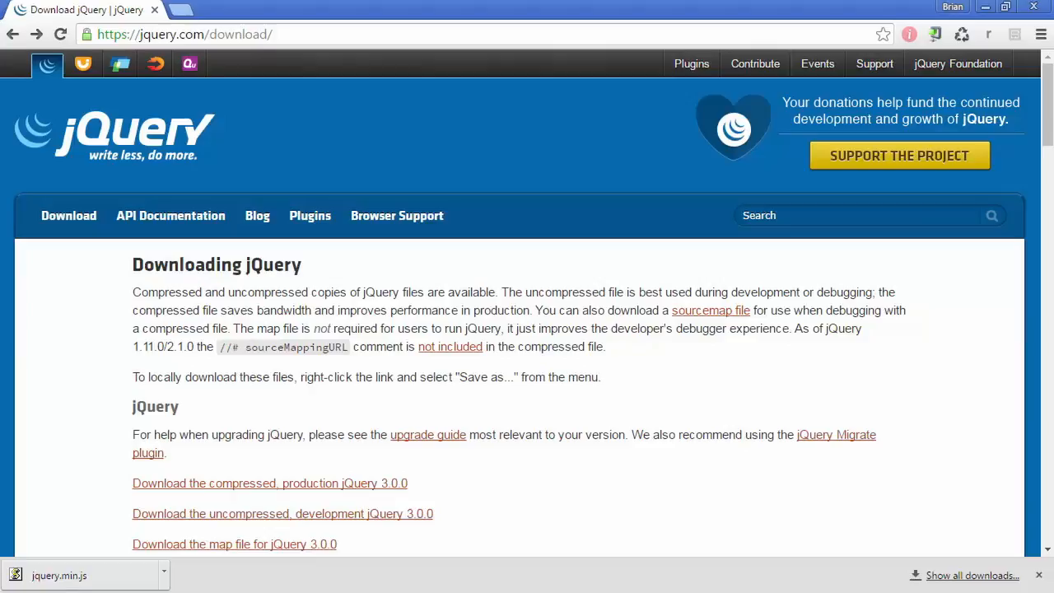
pyautogui.moveTo(443, 497)
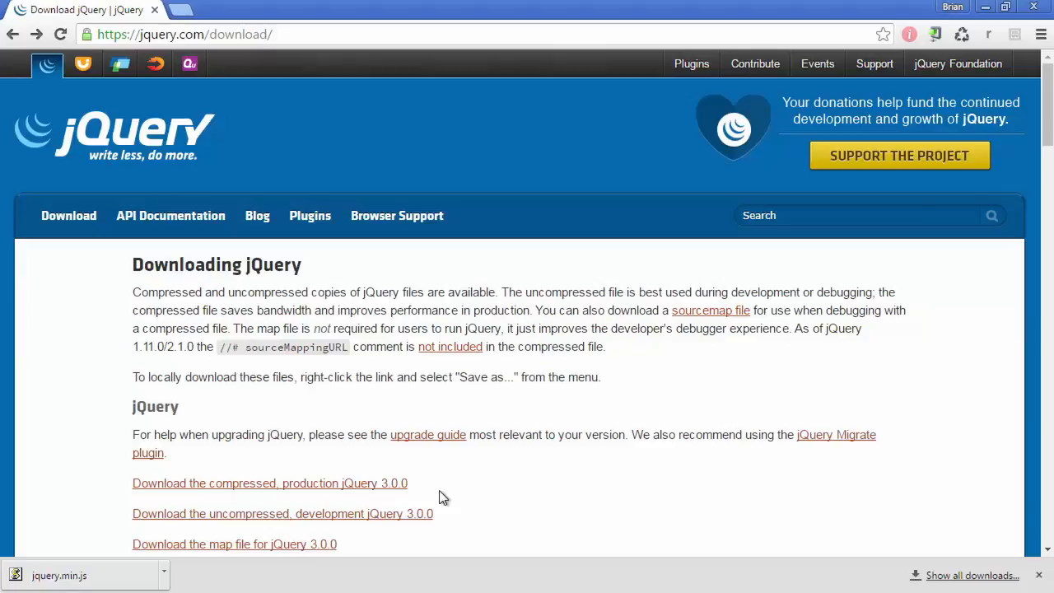
# Scroll the jQuery download page down to the Other CDNs section listing alternative providers.
pyautogui.scroll(-3)
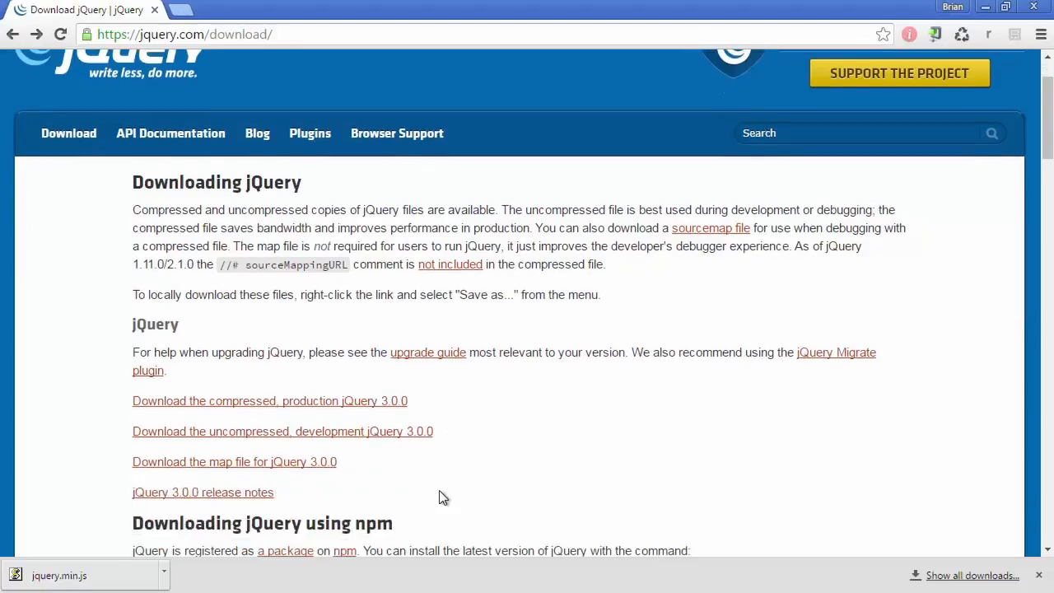
pyautogui.scroll(-3)
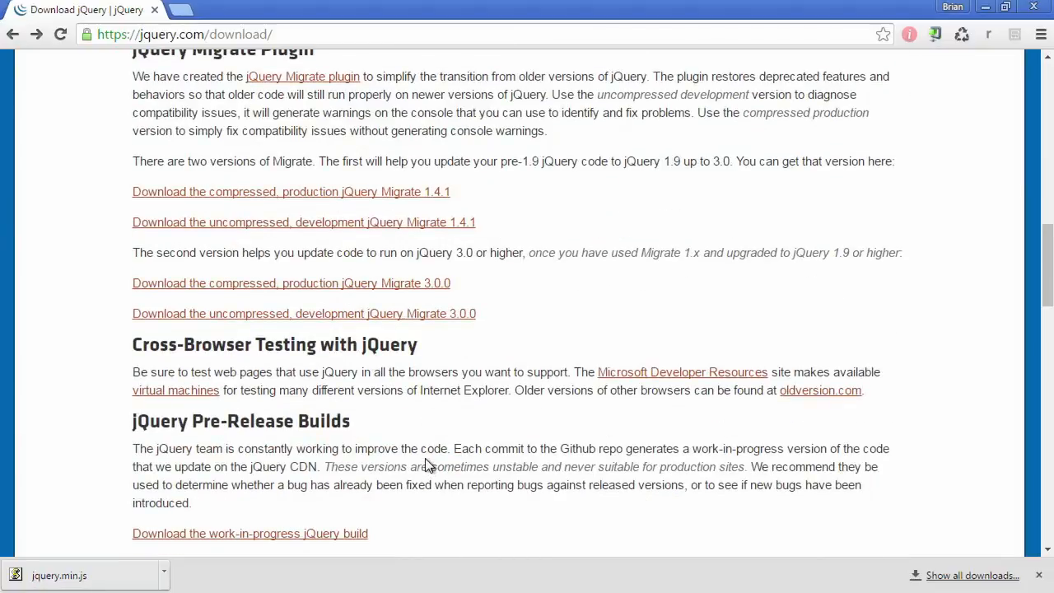
pyautogui.scroll(-3)
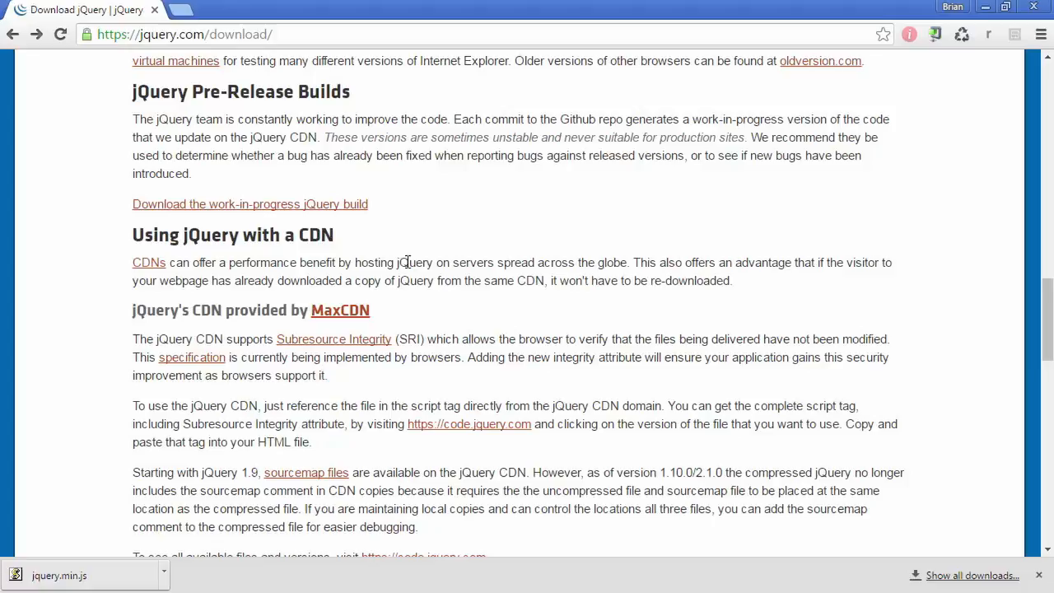
pyautogui.scroll(-3)
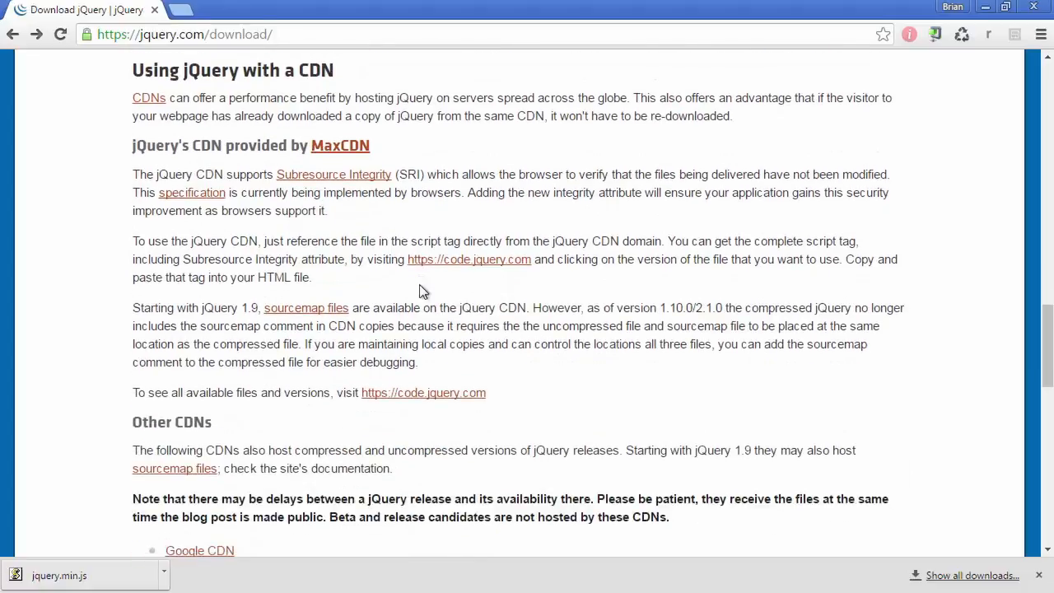
pyautogui.scroll(-3)
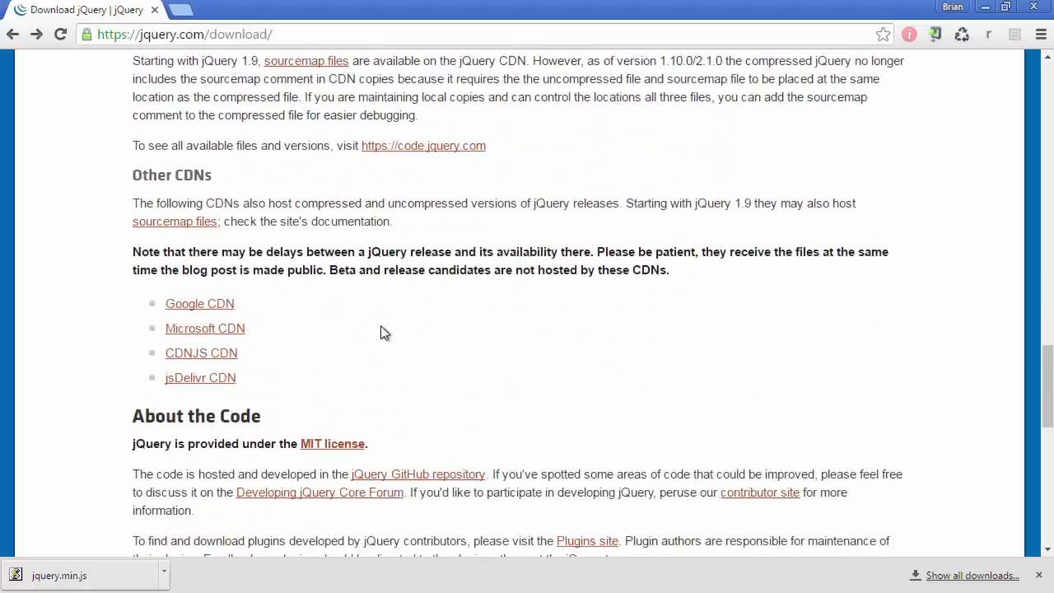
# Open the Google CDN link in a new tab and select the 2.2.4 jquery.min.js URL from the 2.x snippet.
pyautogui.rightClick(199, 303)
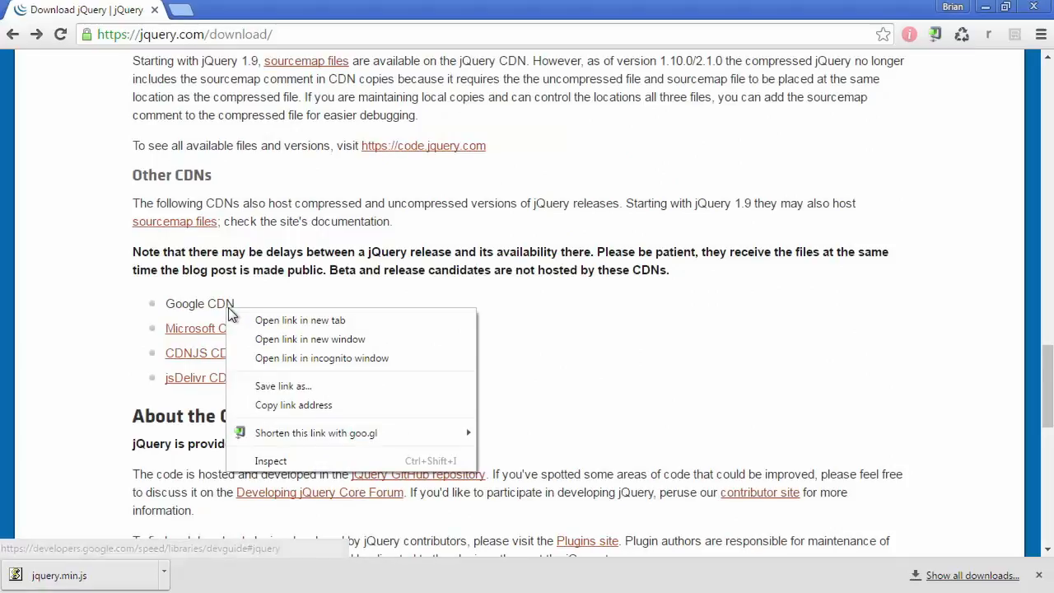
pyautogui.click(300, 320)
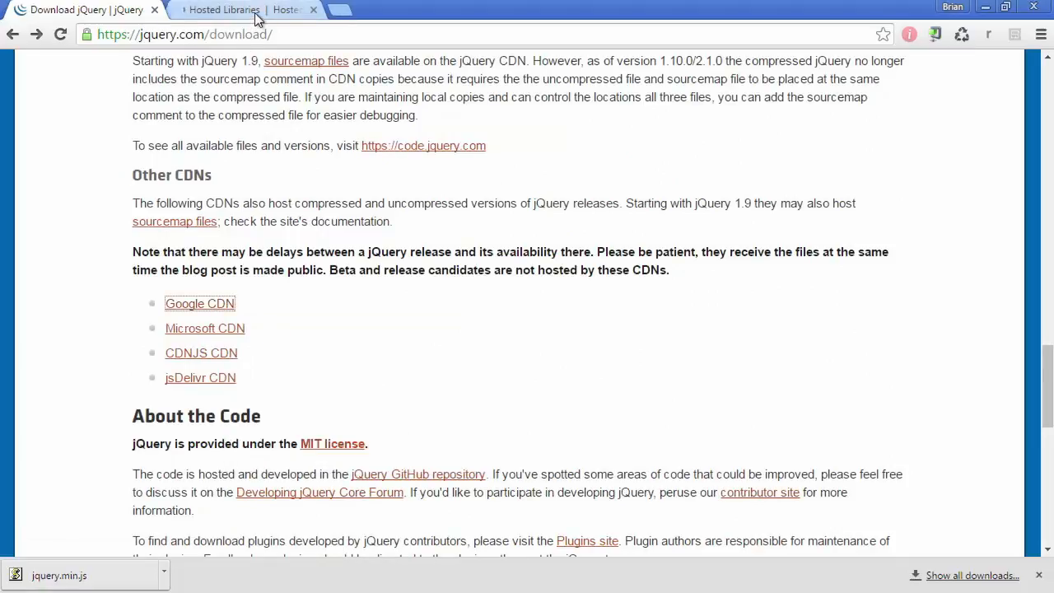
pyautogui.click(238, 10)
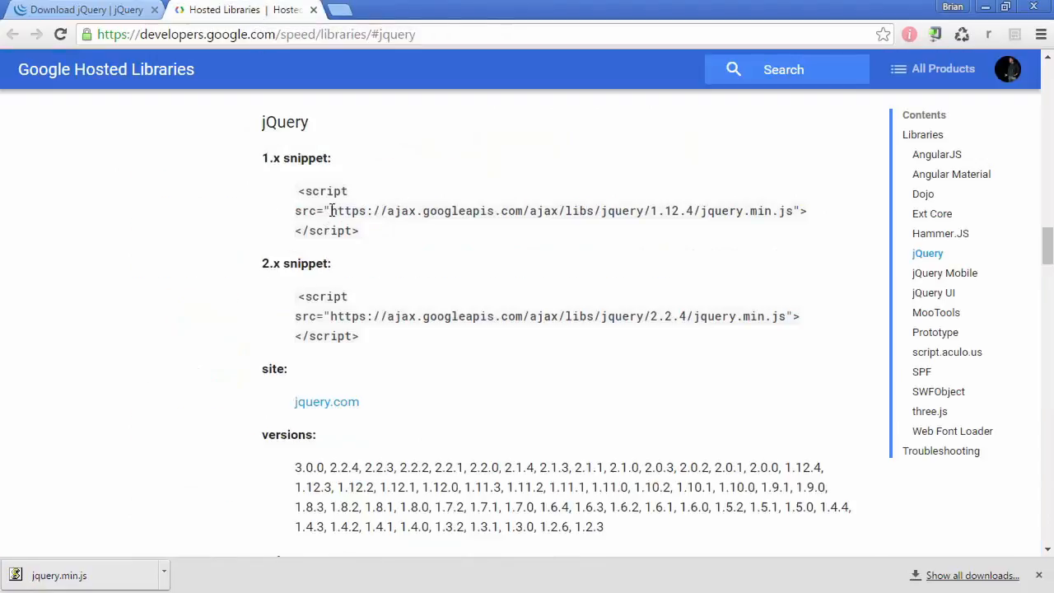
pyautogui.moveTo(329, 211); pyautogui.dragTo(728, 210)
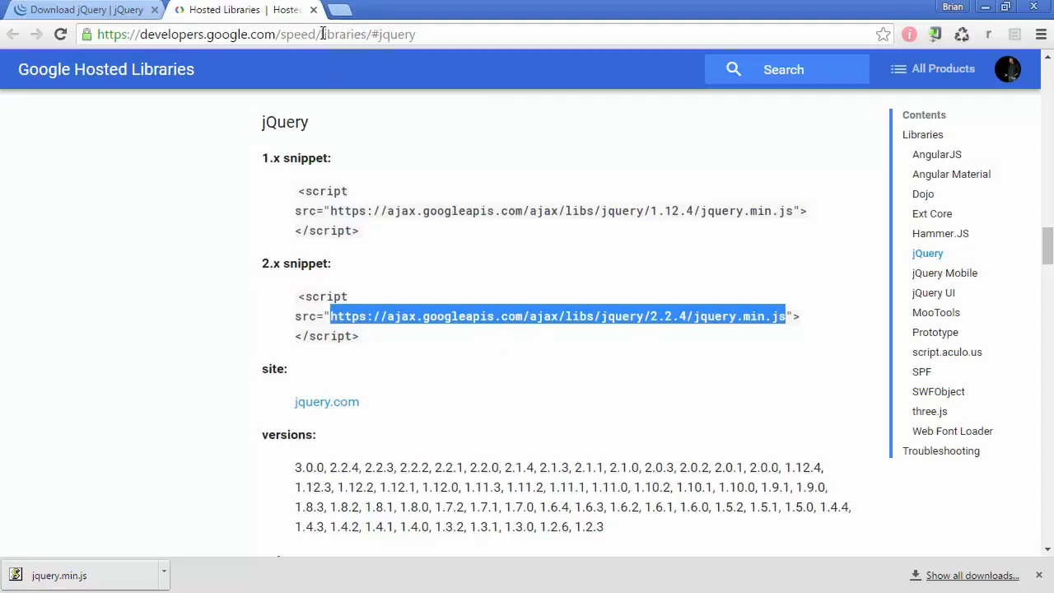
pyautogui.moveTo(336, 13)
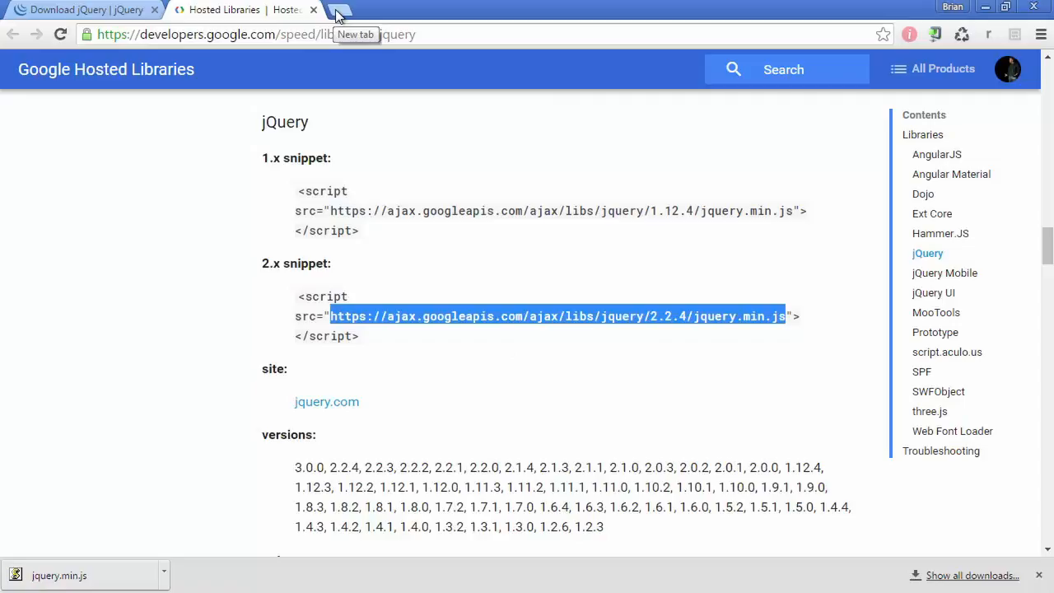
# Load the ajax.googleapis.com jquery.min.js 2.2.4 URL in a new tab and start Save as.
pyautogui.click(339, 12)
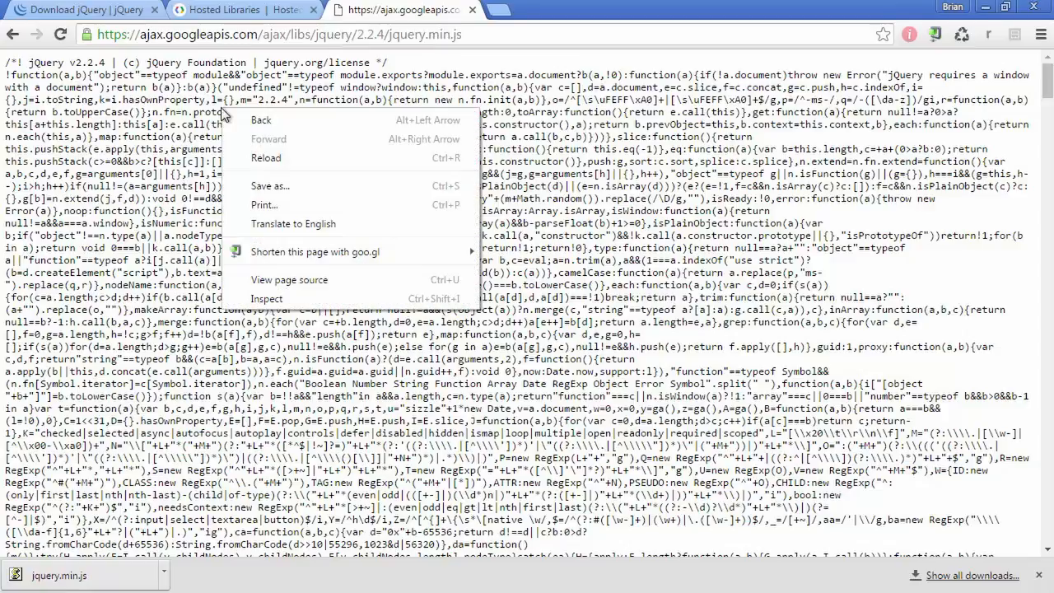
pyautogui.moveTo(293, 224)
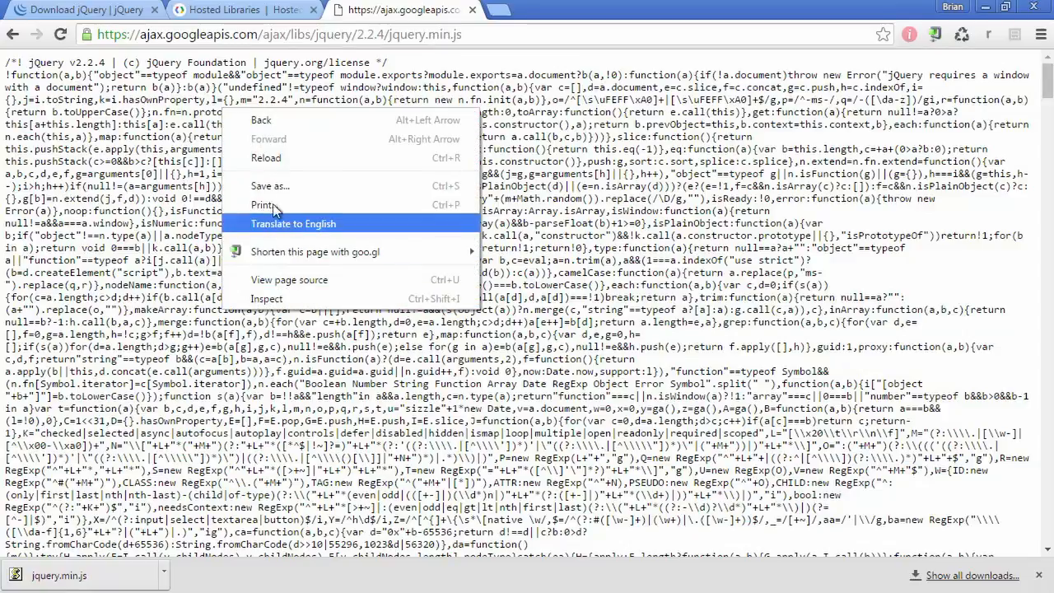
pyautogui.click(270, 185)
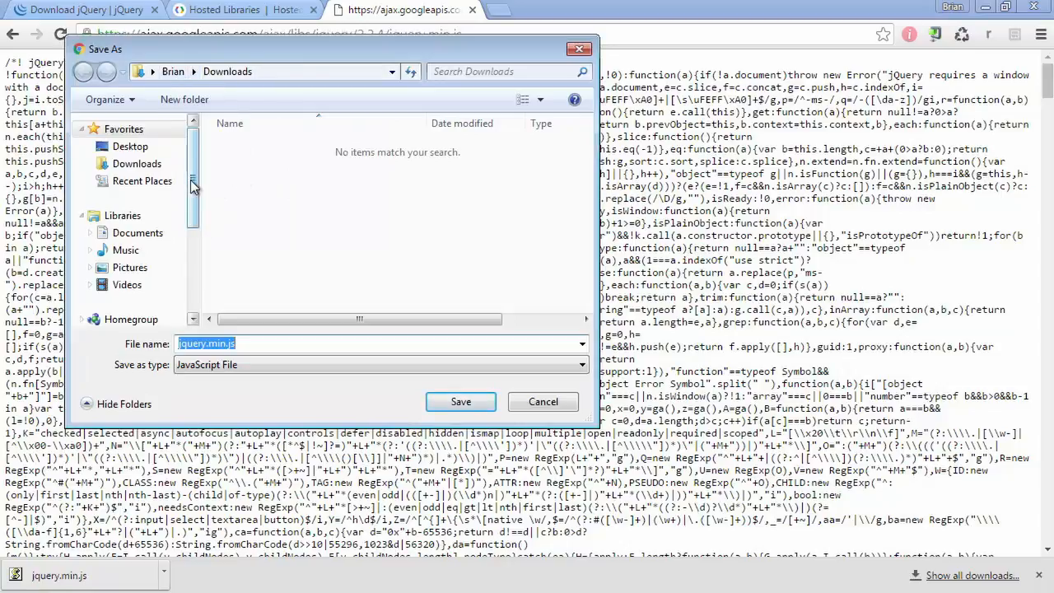
# Navigate the Save As dialog from the C drive into MSDev > ContactWeb > js.
pyautogui.scroll(-3)
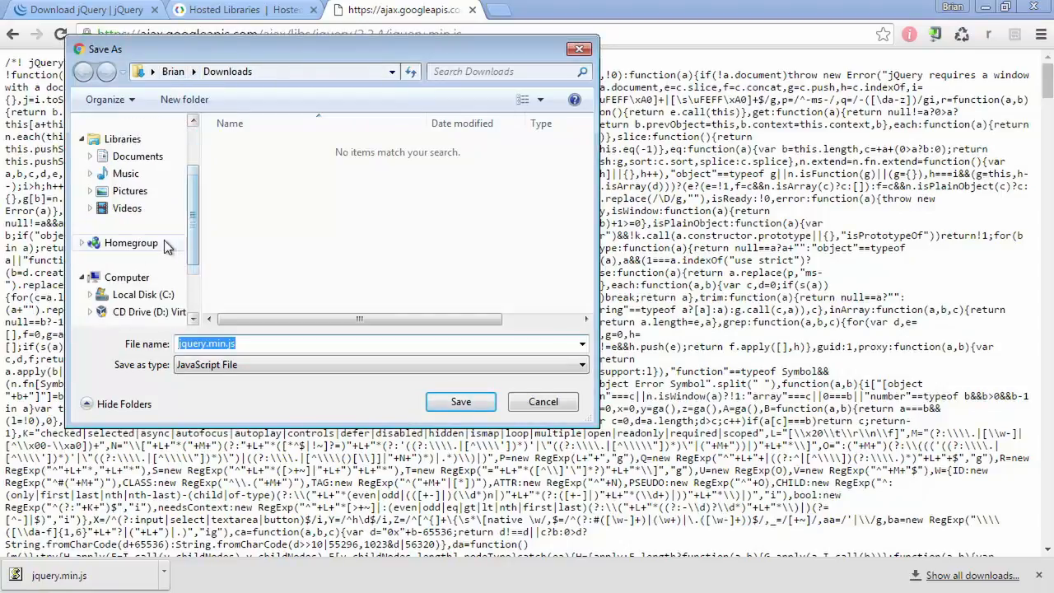
pyautogui.click(141, 293)
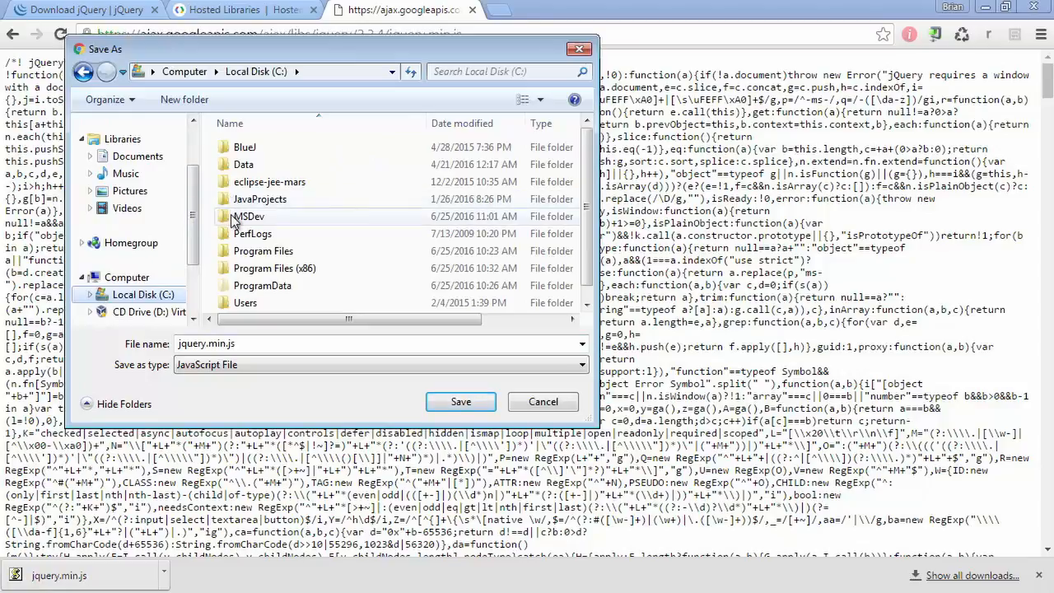
pyautogui.doubleClick(249, 216)
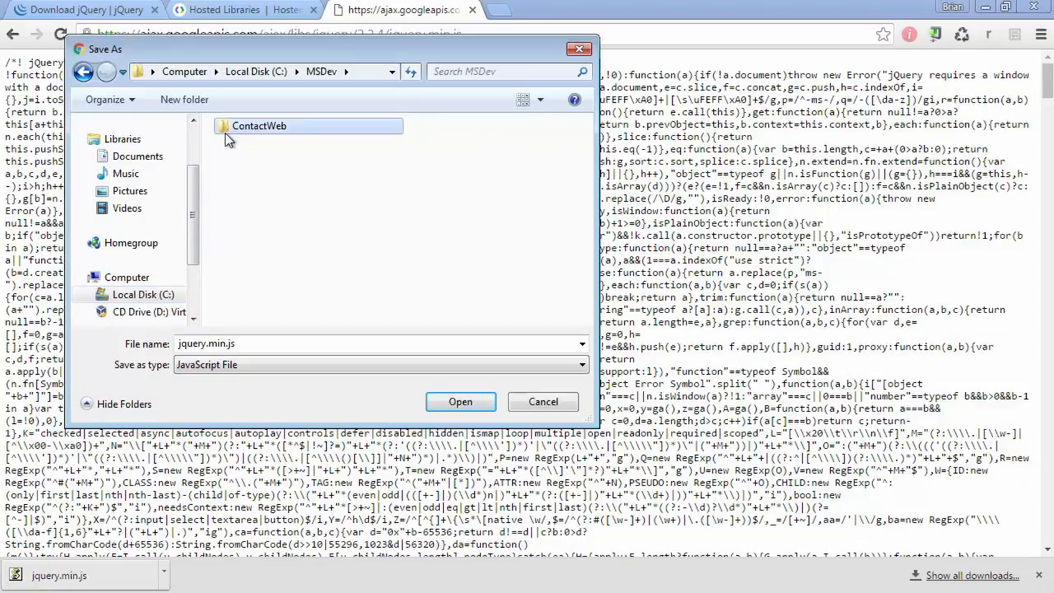
pyautogui.doubleClick(258, 125)
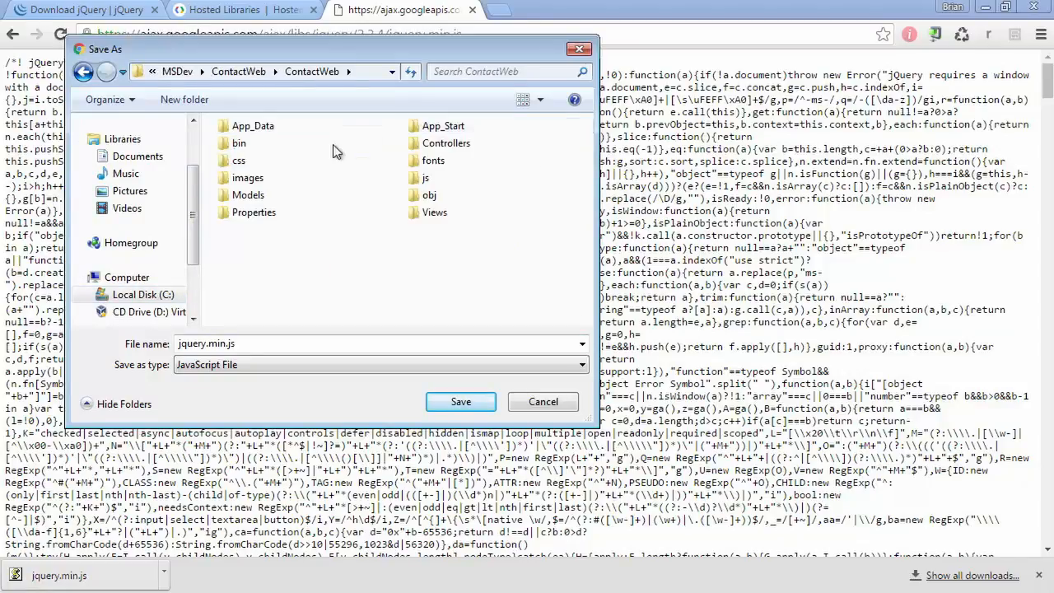
pyautogui.doubleClick(421, 178)
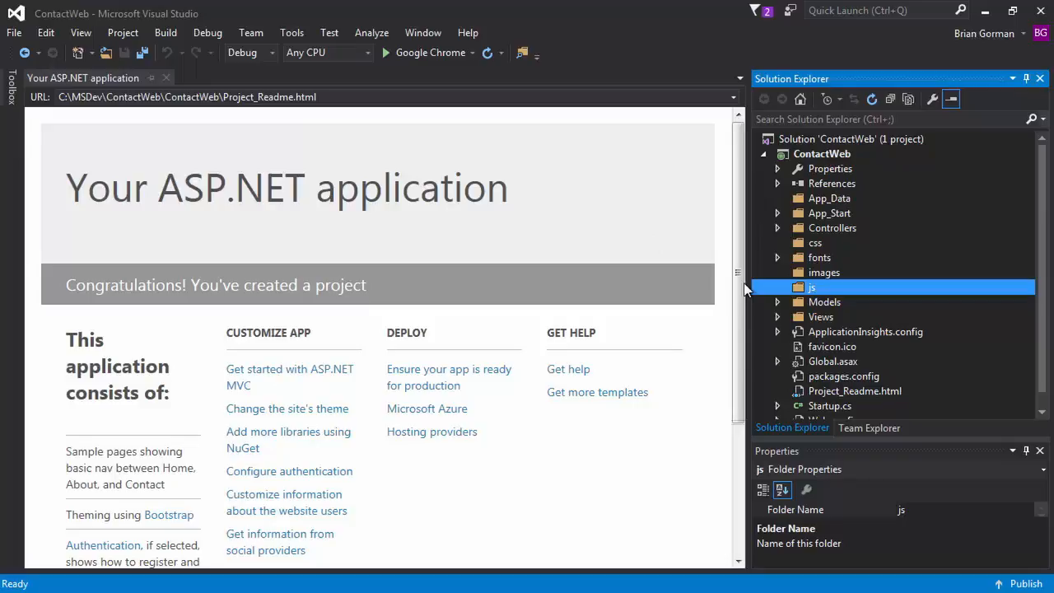
pyautogui.moveTo(820, 231)
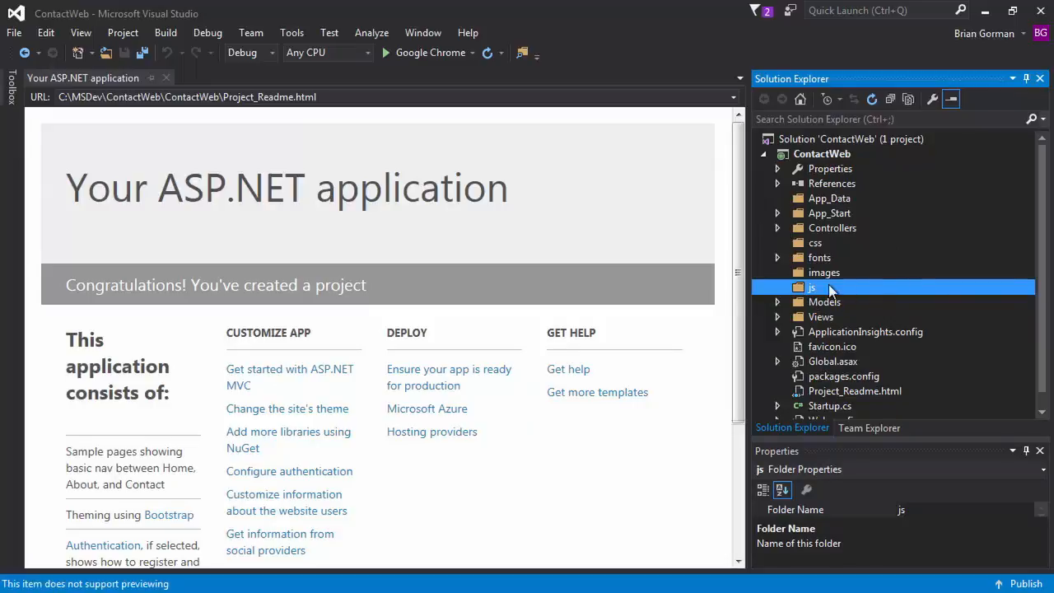
# Add a new folder named lib under js in Solution Explorer.
pyautogui.rightClick(812, 286)
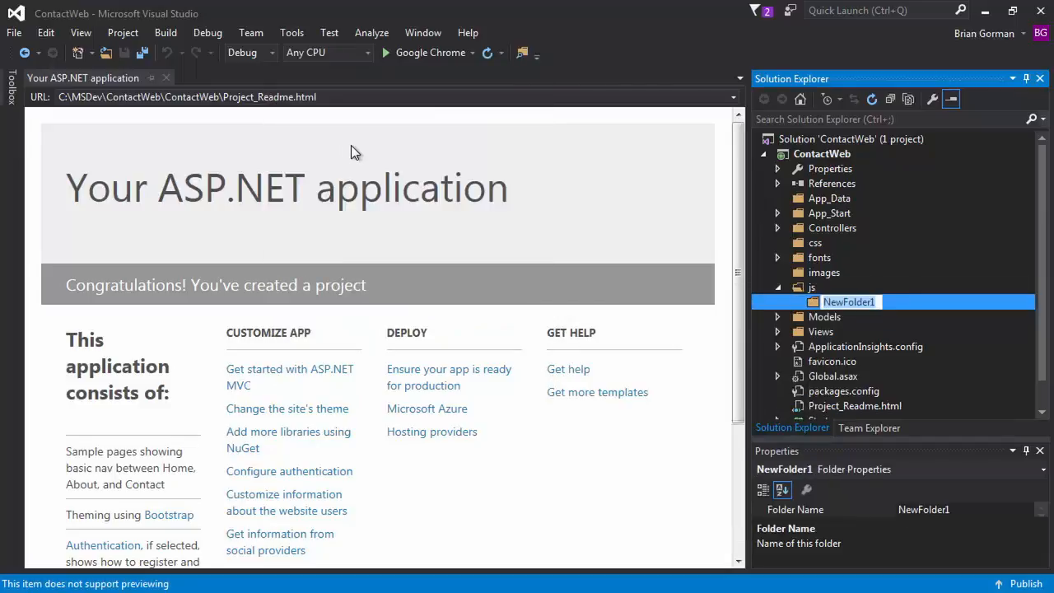
pyautogui.write('lib')
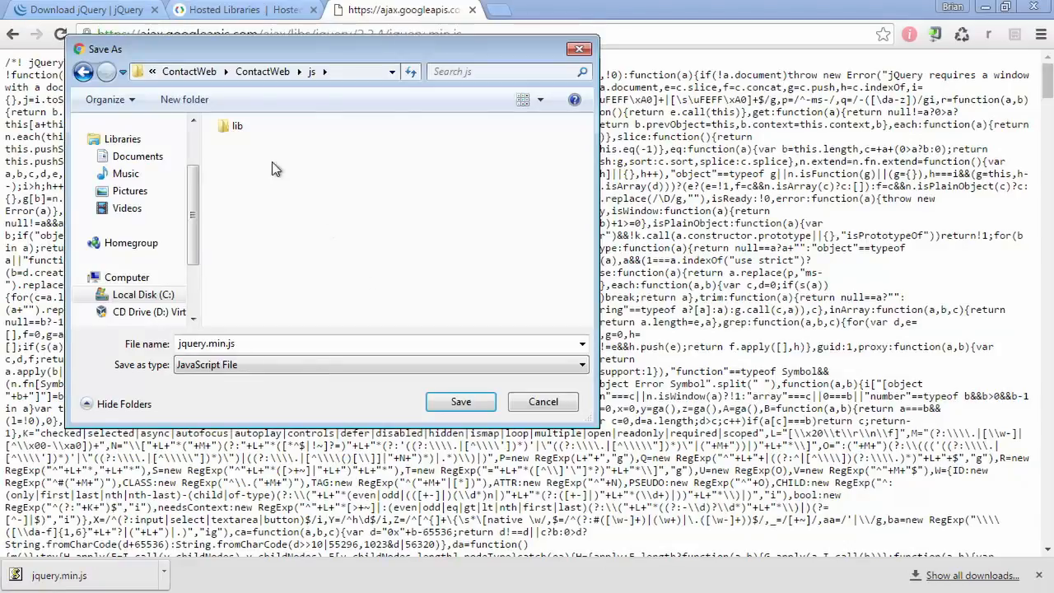
# Save jquery.min.js into the js/lib folder and check the folder contents.
pyautogui.doubleClick(237, 125)
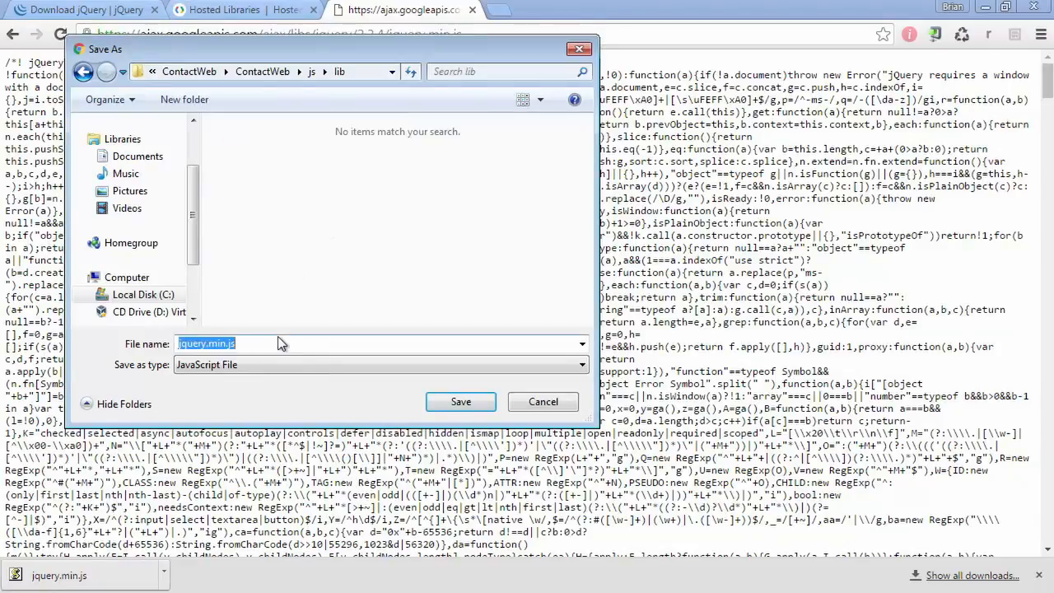
pyautogui.moveTo(461, 402)
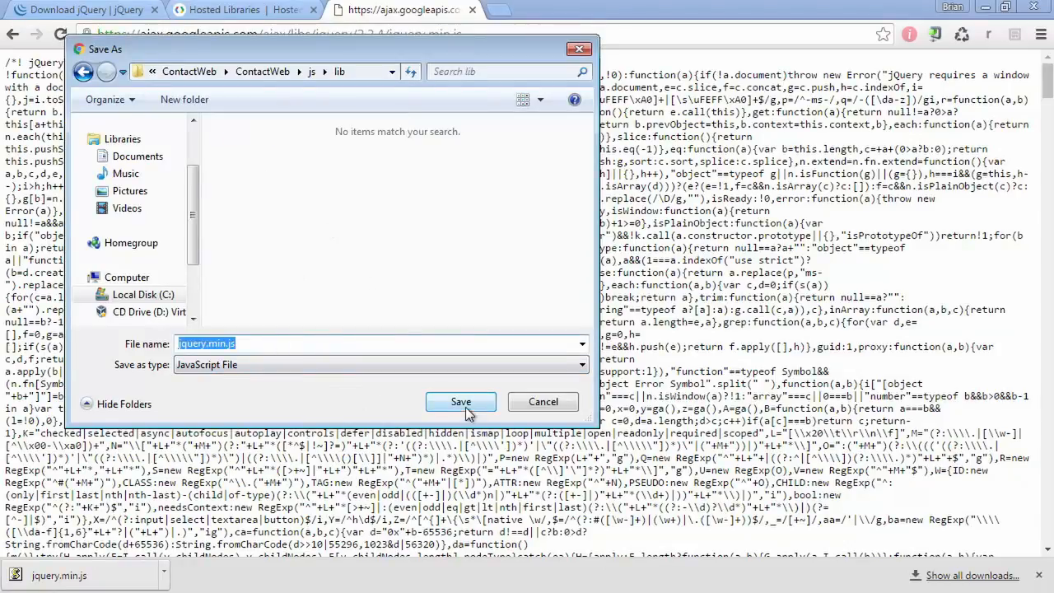
pyautogui.click(461, 401)
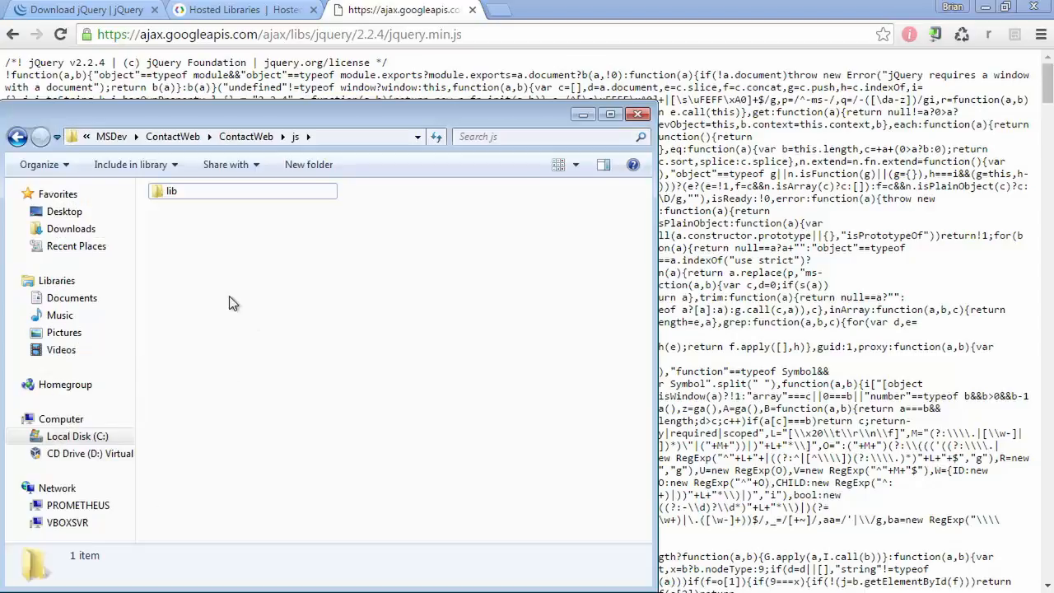
pyautogui.doubleClick(171, 191)
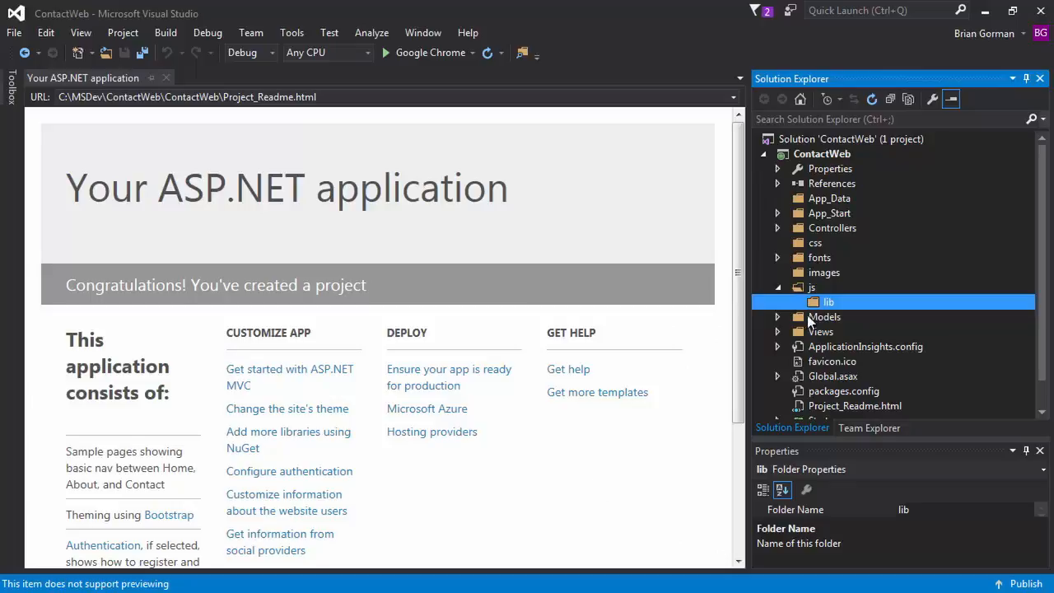
# Add the existing jquery.min.js file on disk to the project's lib folder.
pyautogui.rightClick(828, 301)
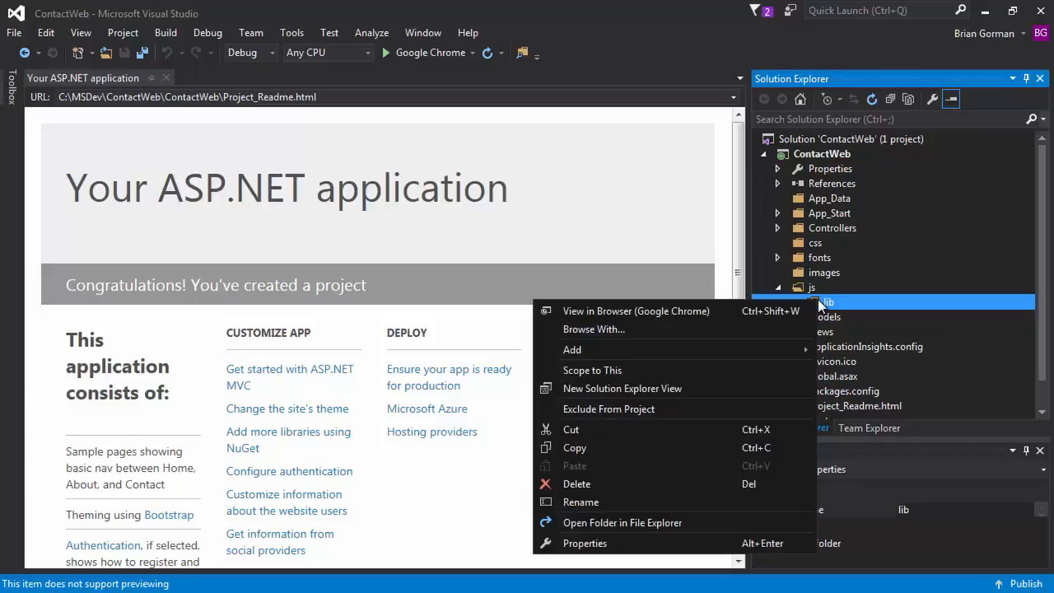
pyautogui.click(571, 349)
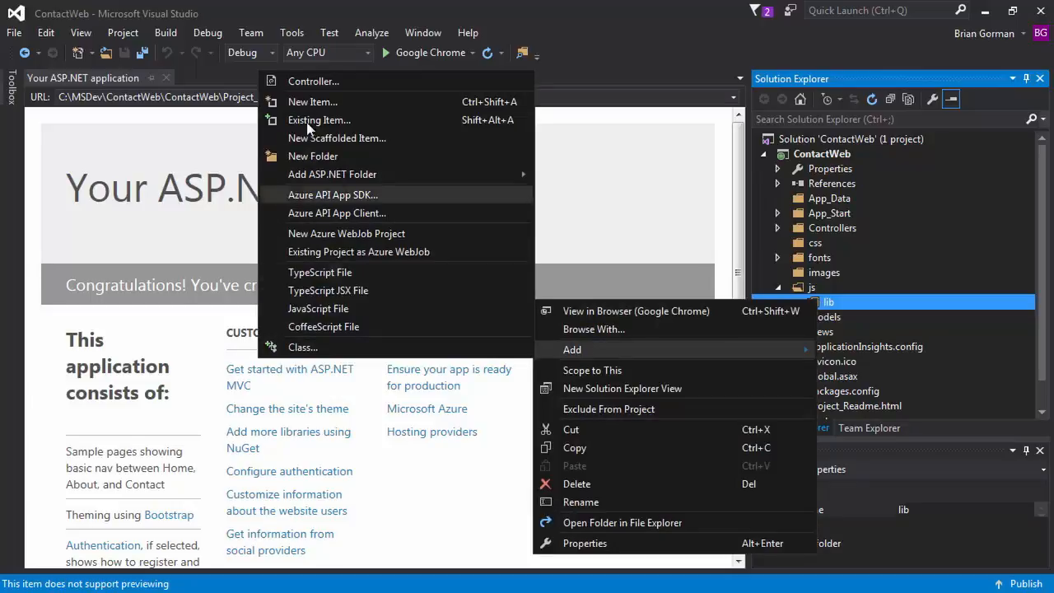
pyautogui.click(319, 118)
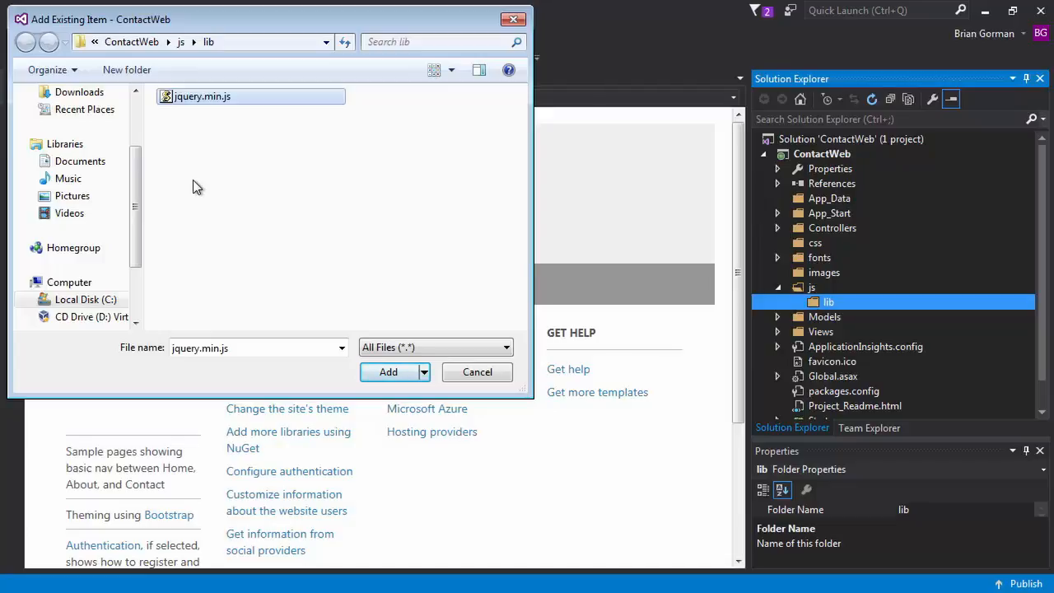
pyautogui.moveTo(366, 260)
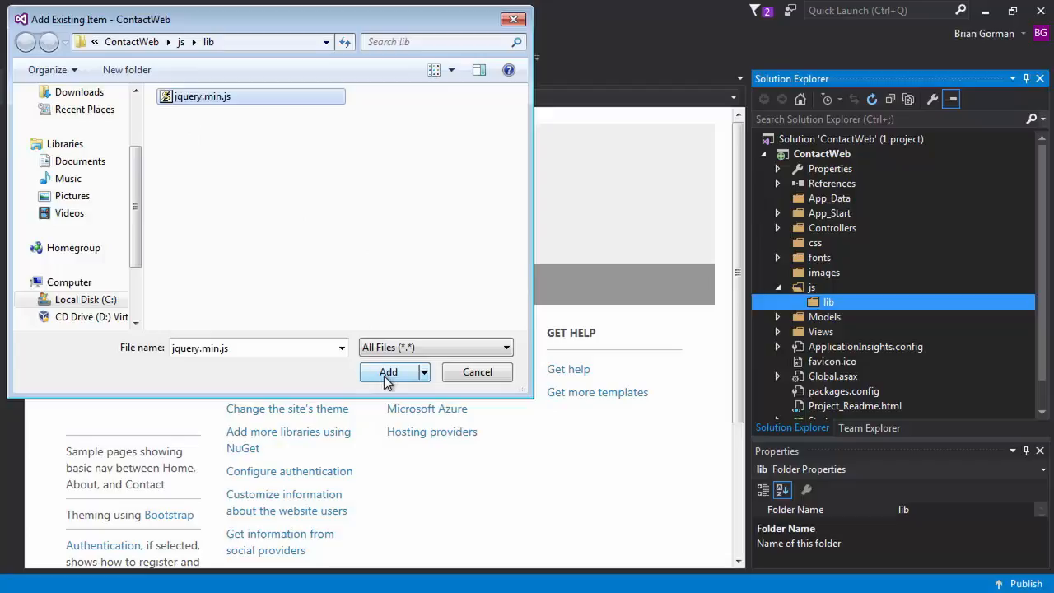
pyautogui.click(388, 372)
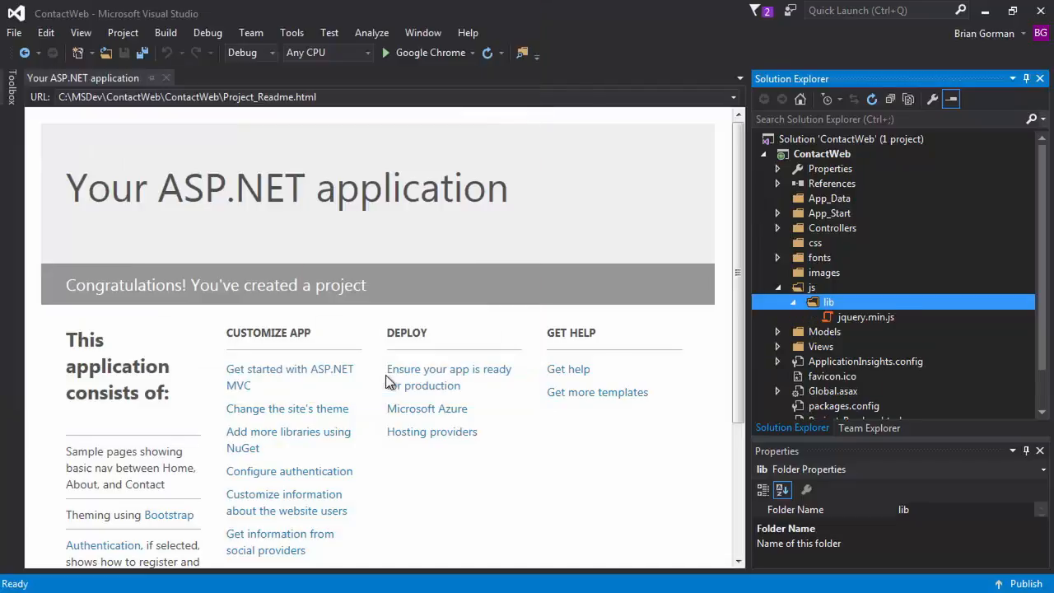
# Open jquery.min.js from Solution Explorer, showing jQuery v2.2.4 in the editor.
pyautogui.click(866, 316)
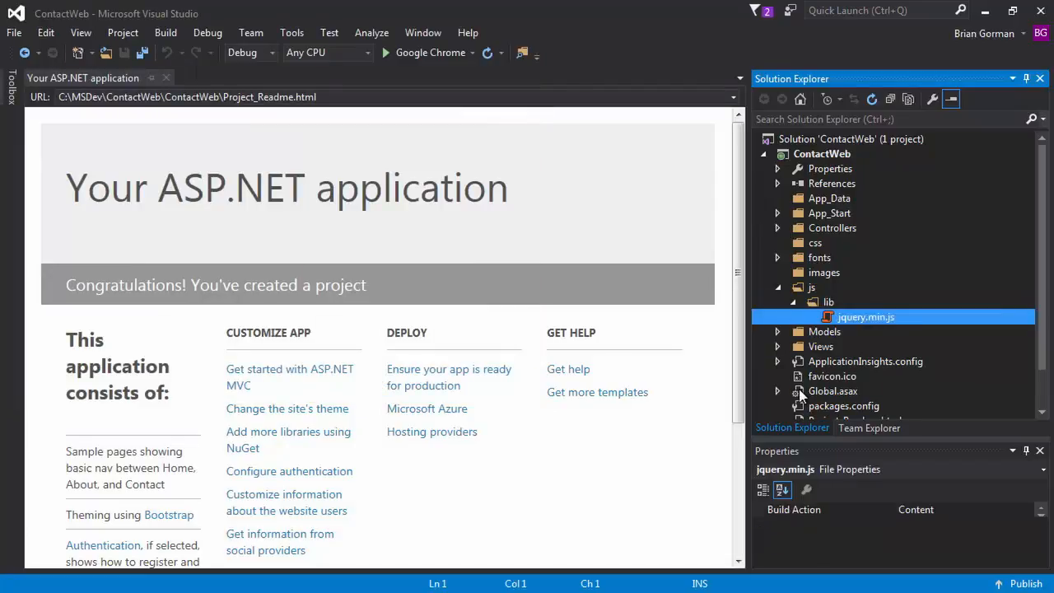
pyautogui.doubleClick(866, 316)
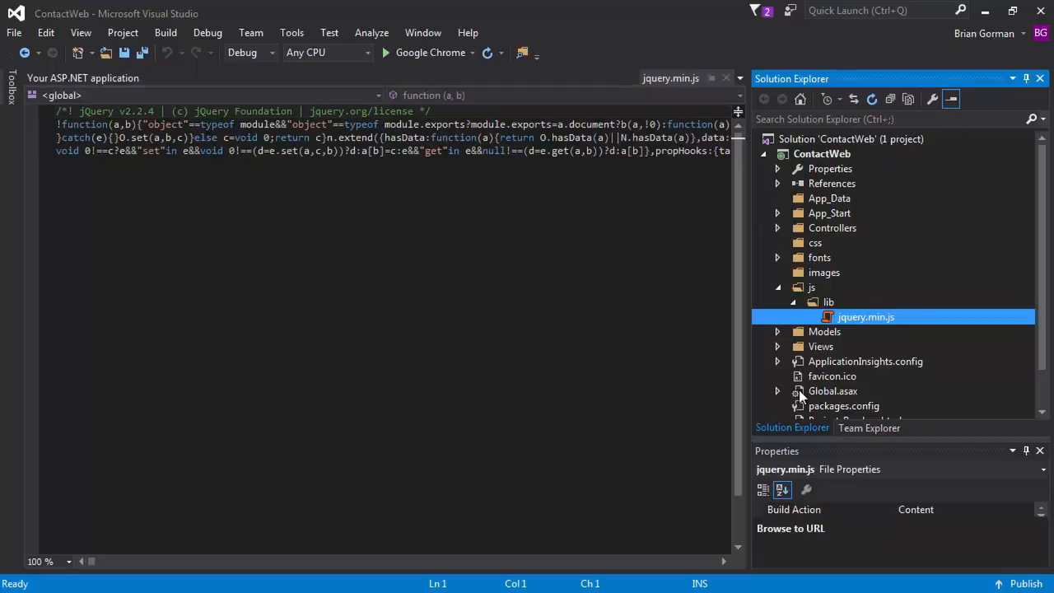